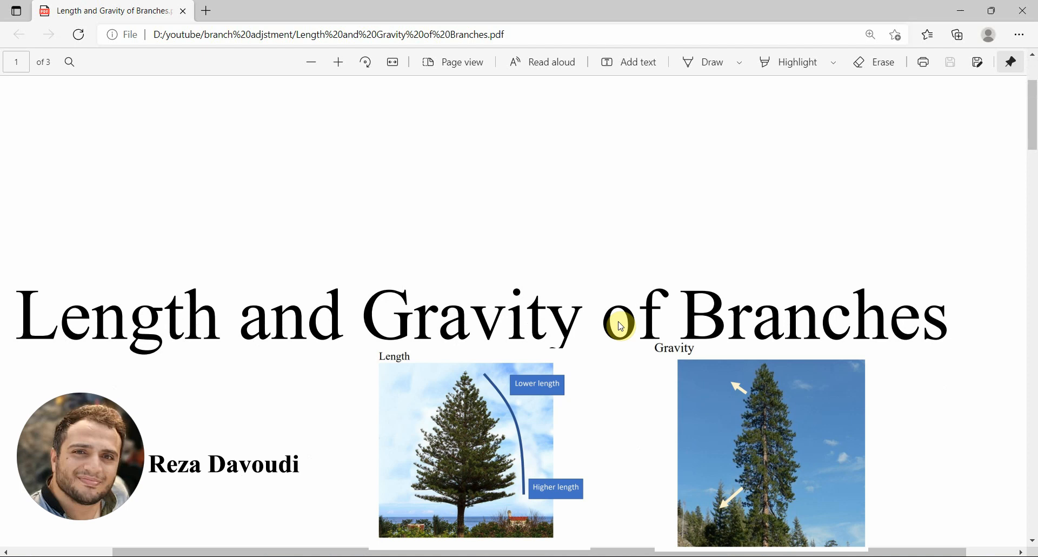
mouse_move(605, 325)
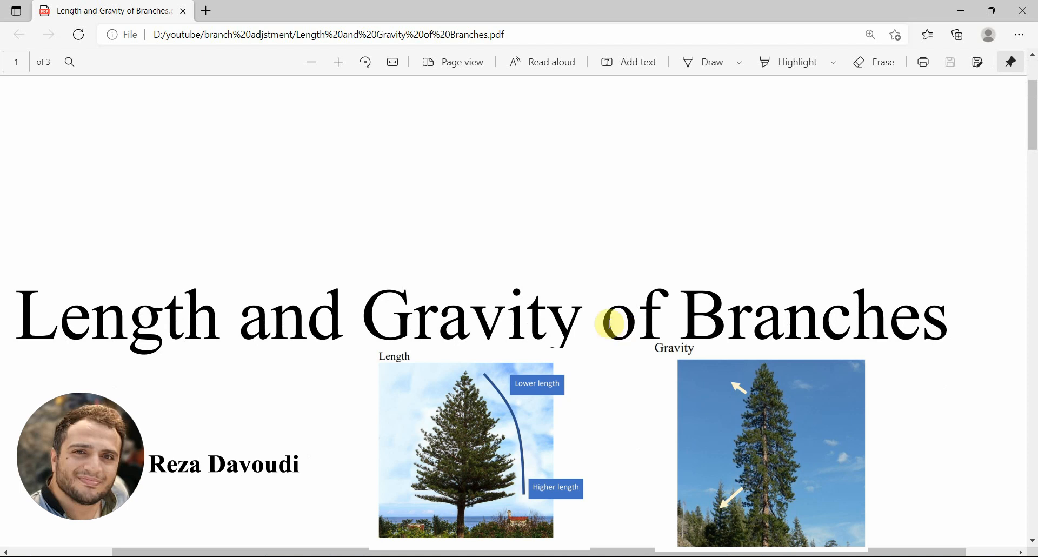
- Add a Big Branches generator to the Trunk node from its context menu
scroll("down", 3)
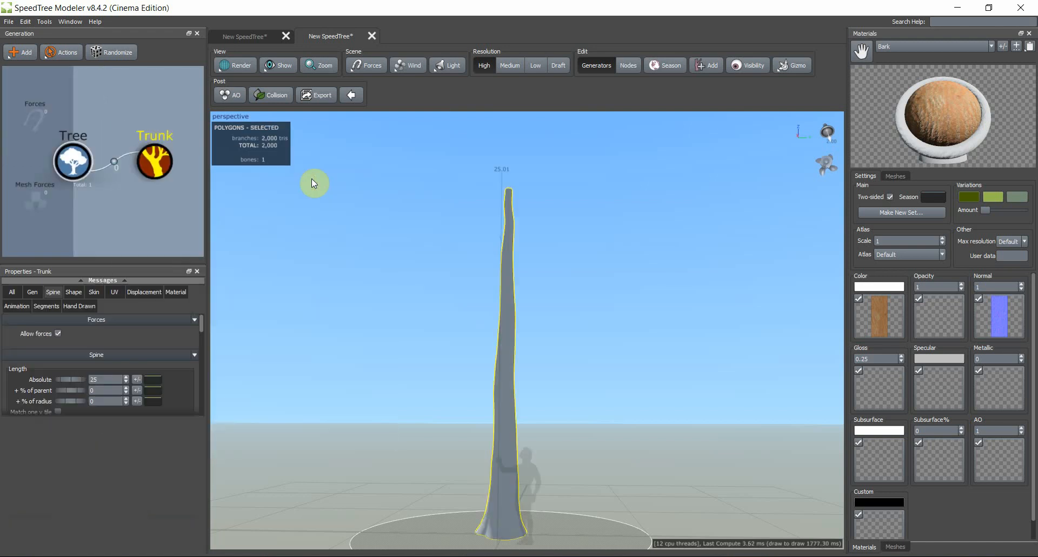
right_click(154, 161)
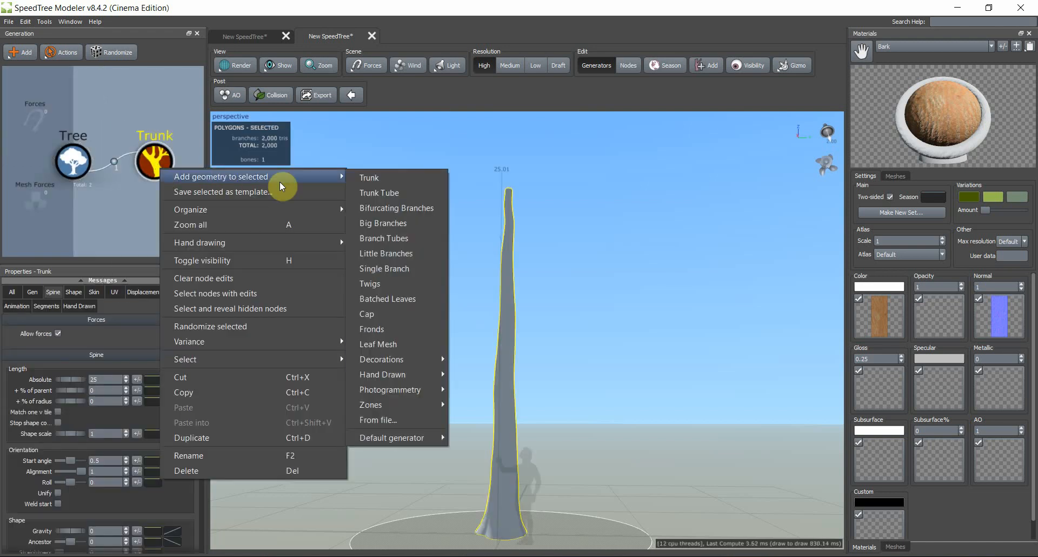
left_click(383, 223)
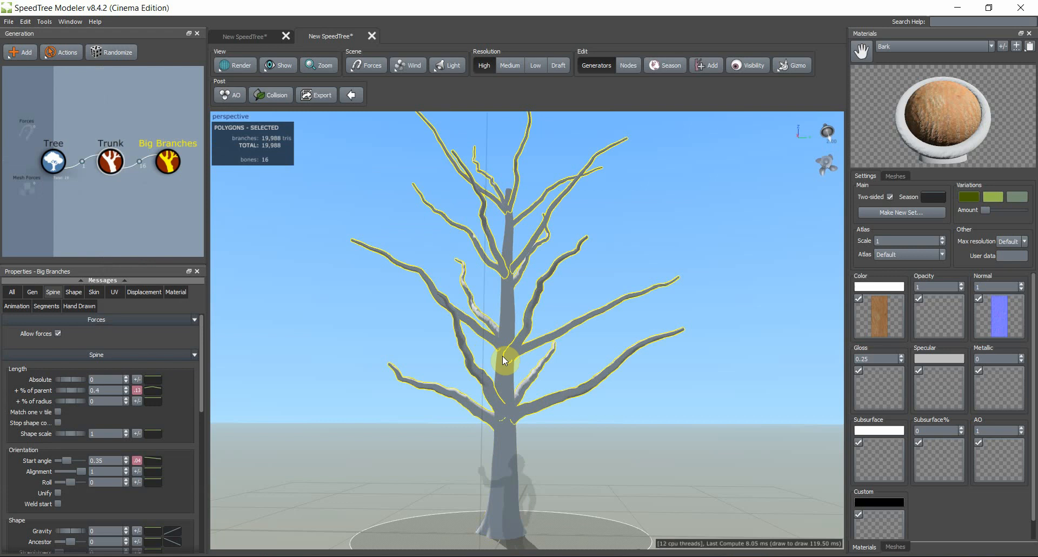
left_click_drag(502, 361, 464, 359)
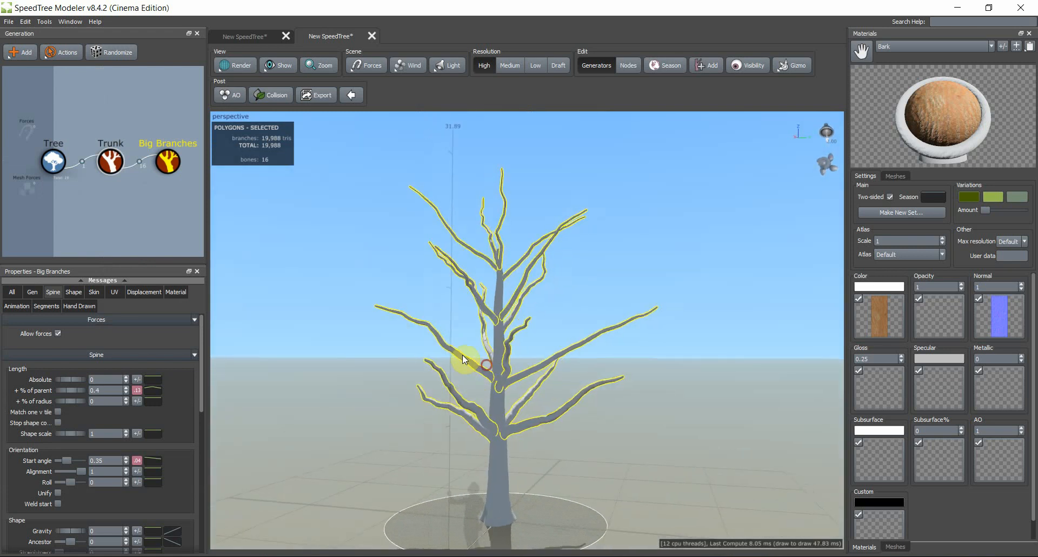
- Set Big Branches generation Mode to Absolute steps with Steps at 4
left_click(32, 292)
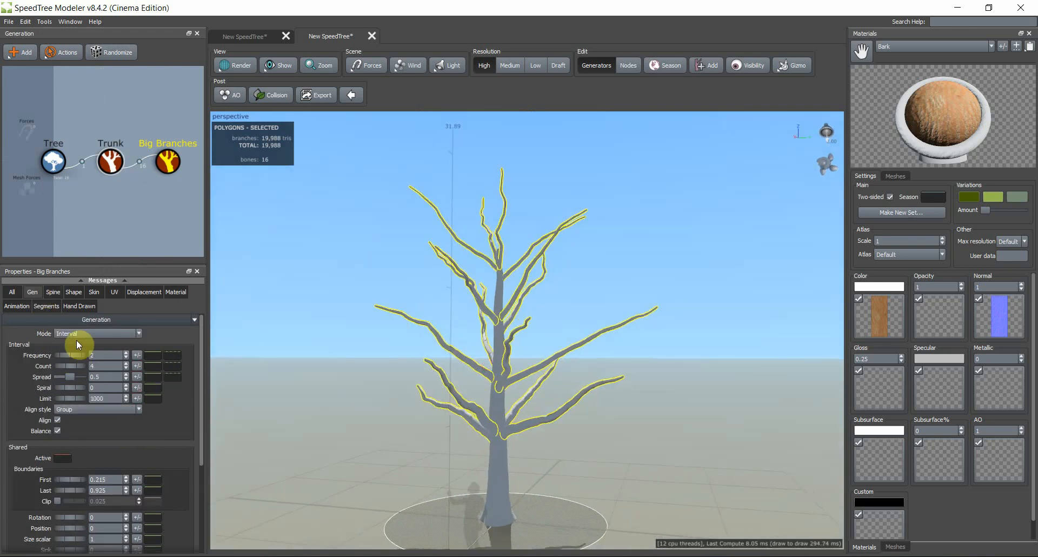
left_click(97, 333)
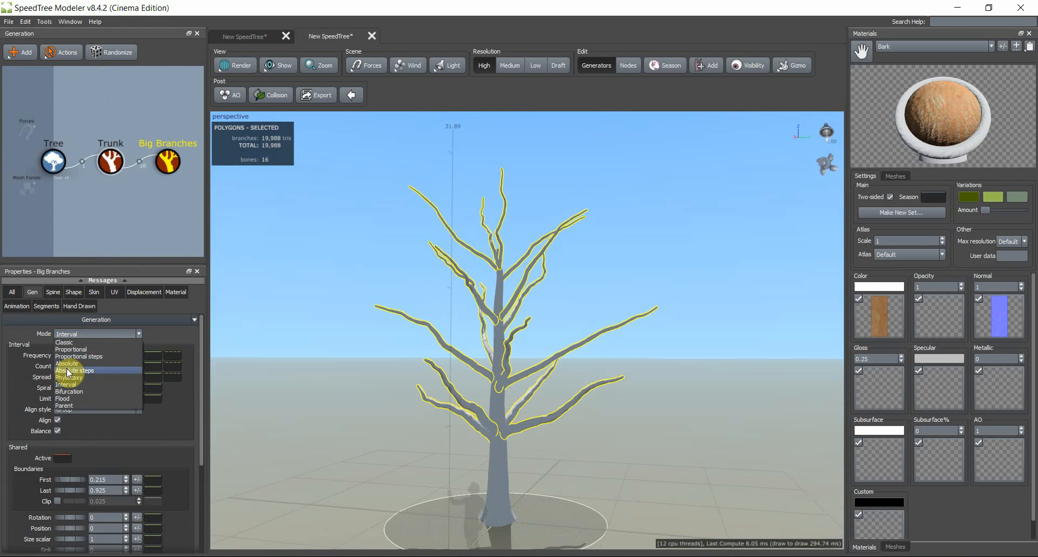
left_click(73, 370)
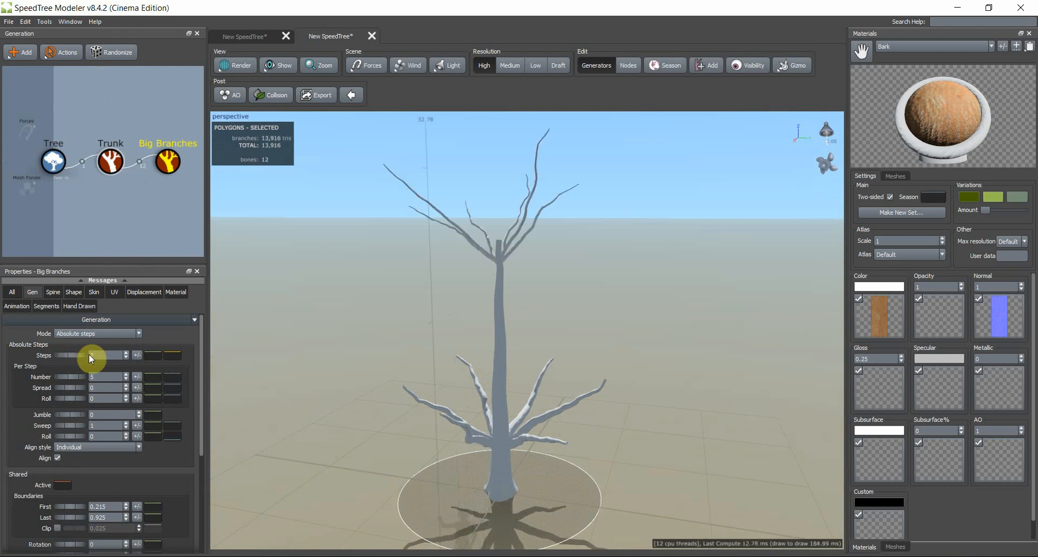
left_click(126, 352)
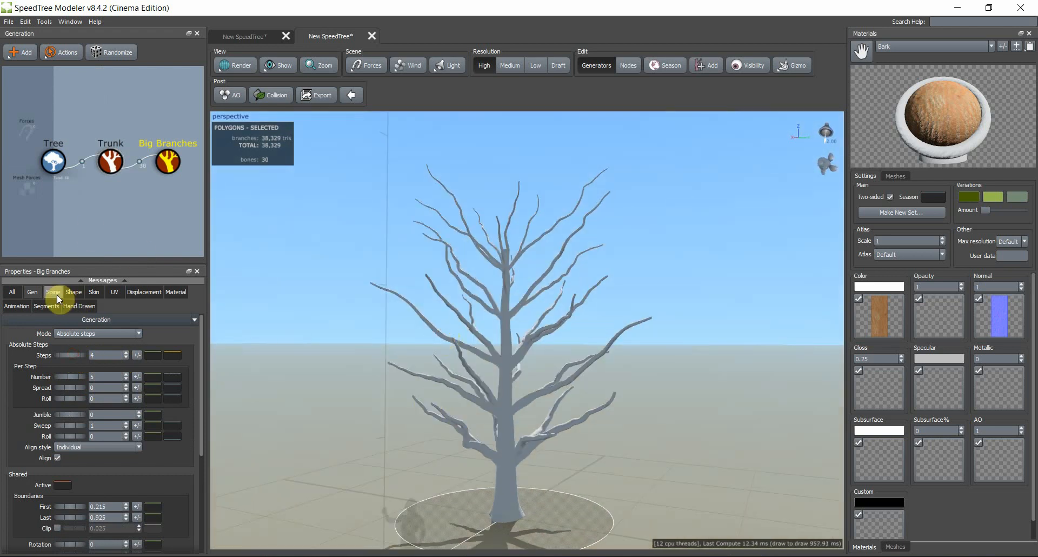
left_click(53, 292)
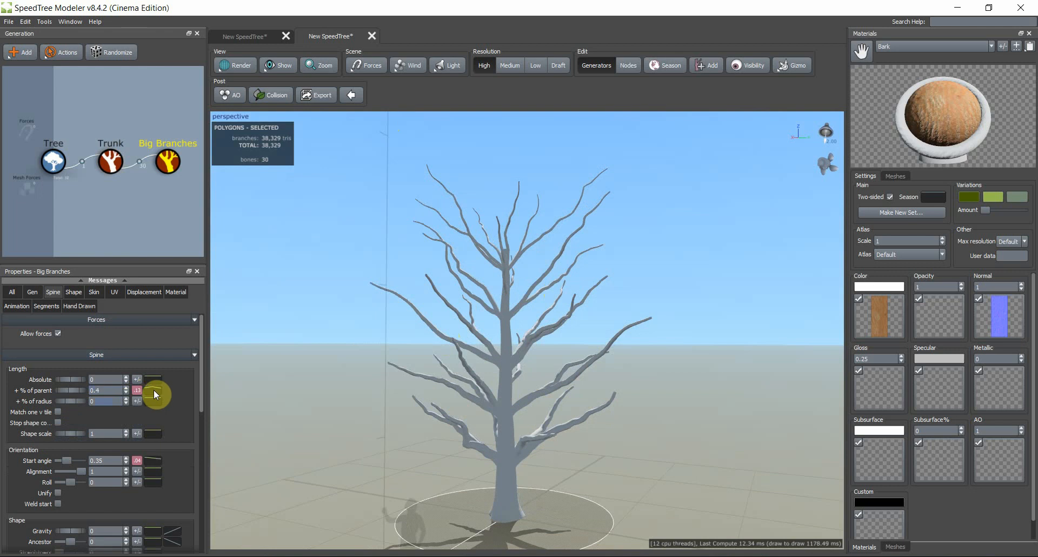
- Reset the Spine length '% of parent' curve flat and adjust its upper end
left_click(153, 390)
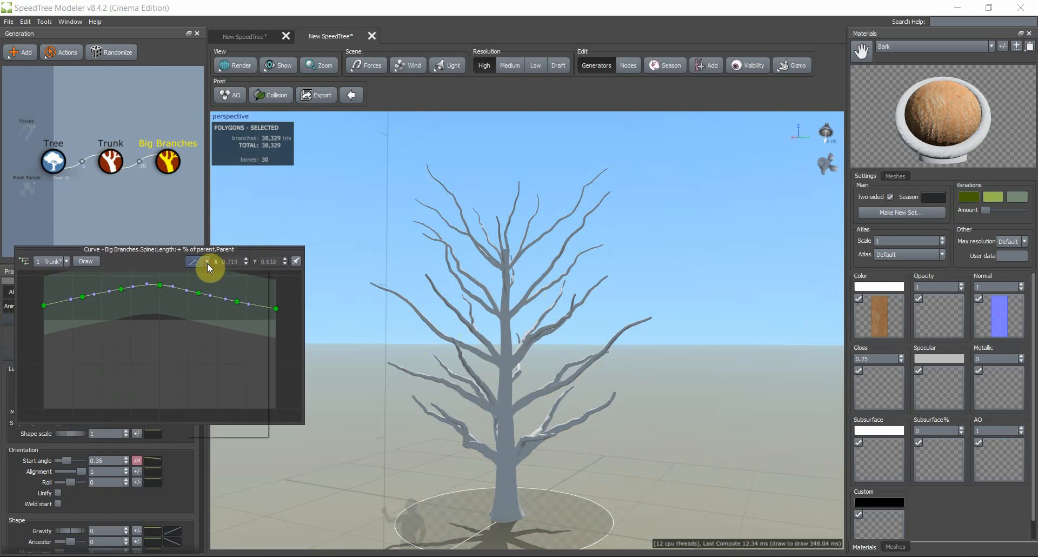
left_click(204, 262)
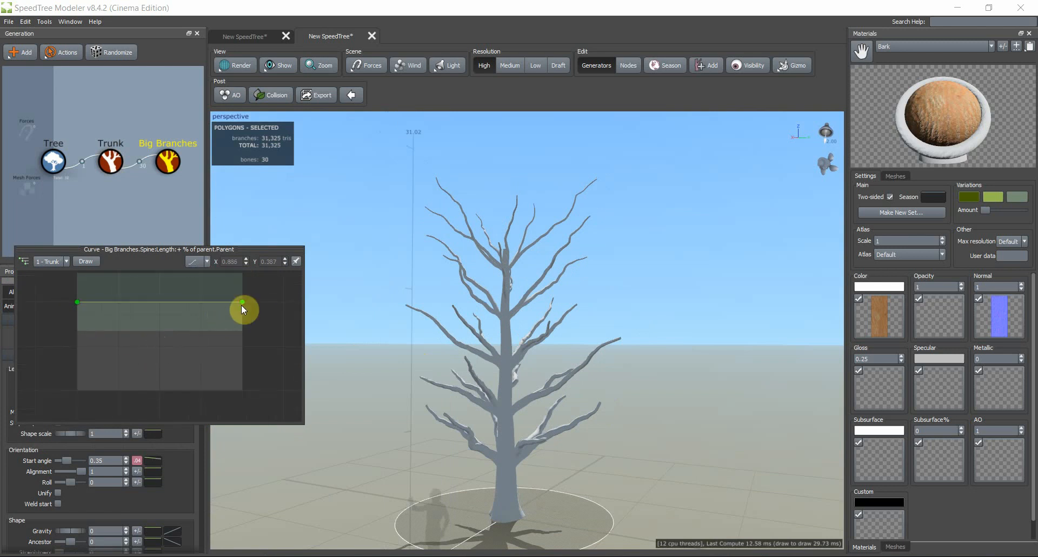
left_click_drag(243, 309, 243, 306)
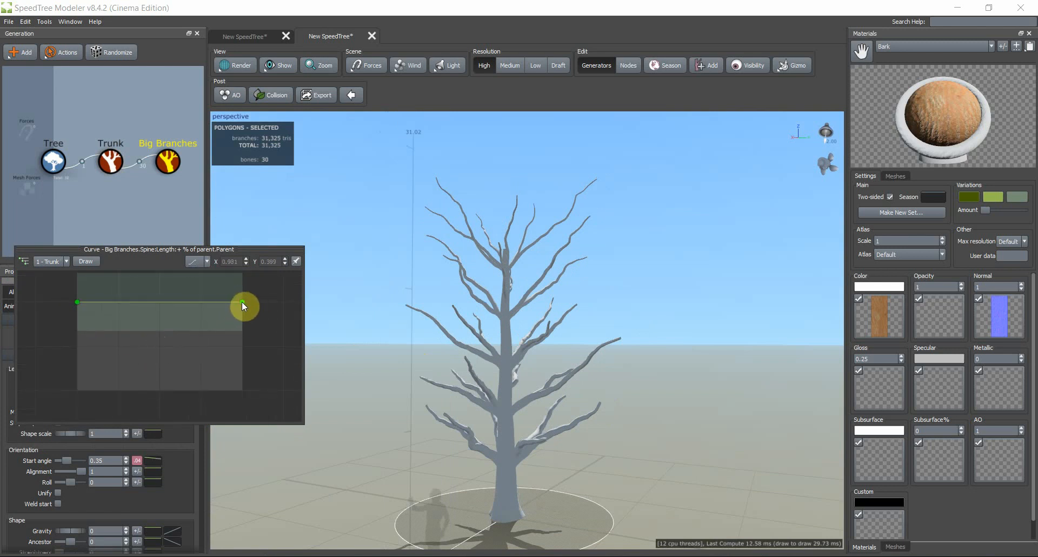
left_click_drag(244, 306, 245, 298)
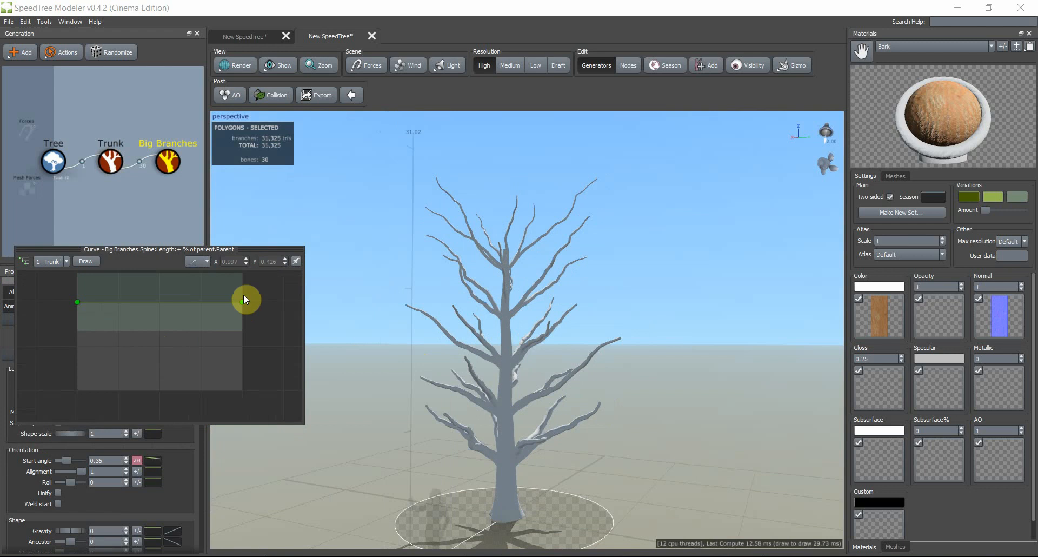
left_click_drag(245, 299, 249, 296)
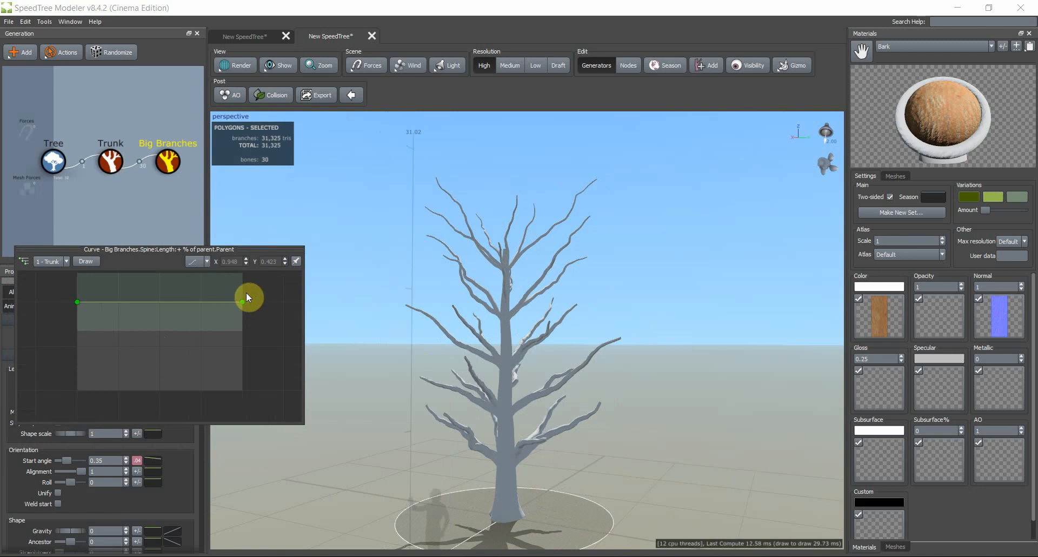
left_click_drag(249, 299, 76, 314)
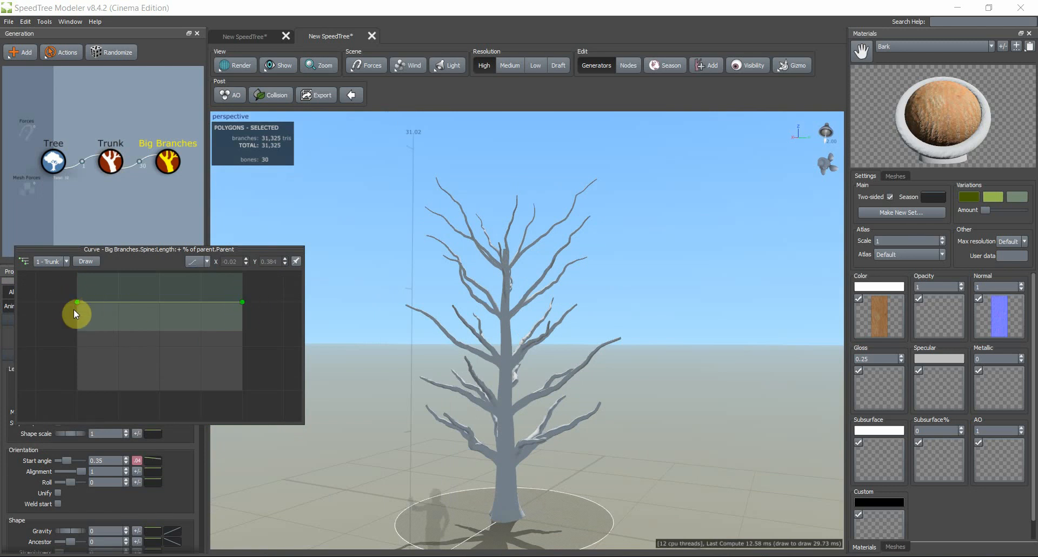
left_click_drag(76, 313, 79, 303)
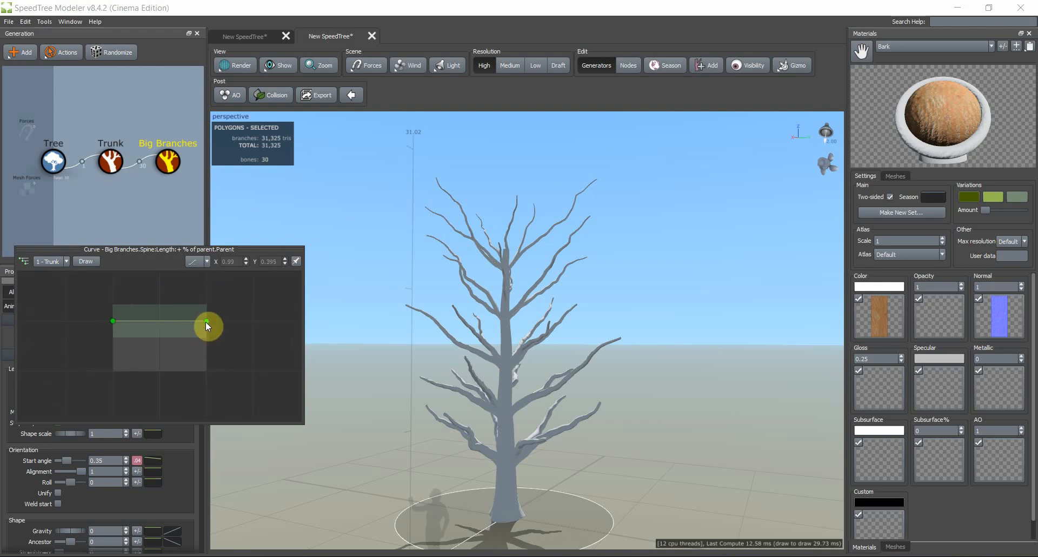
- Lower the curve's right endpoint so branch length decreases toward the trunk top
left_click_drag(206, 323, 206, 344)
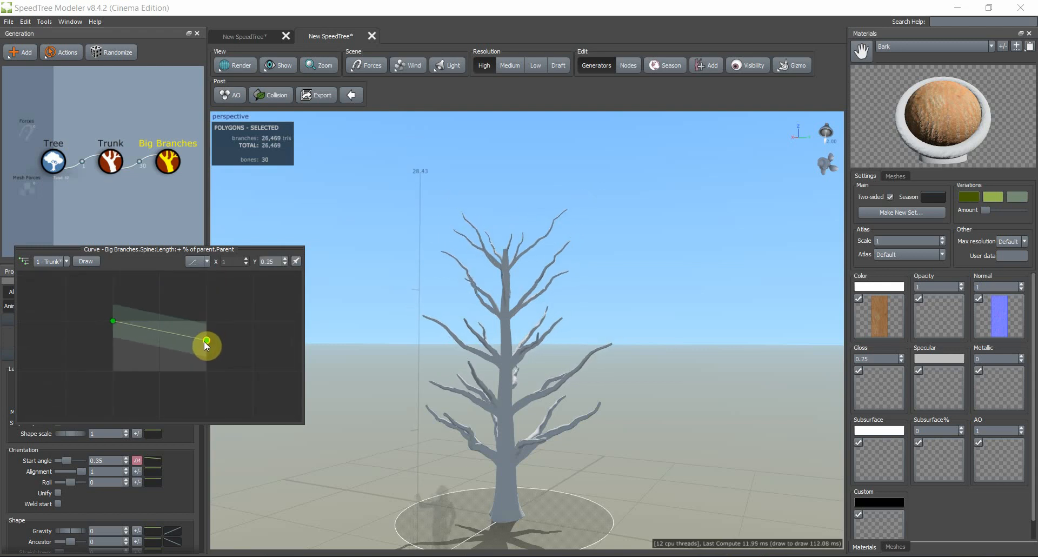
left_click_drag(205, 344, 204, 360)
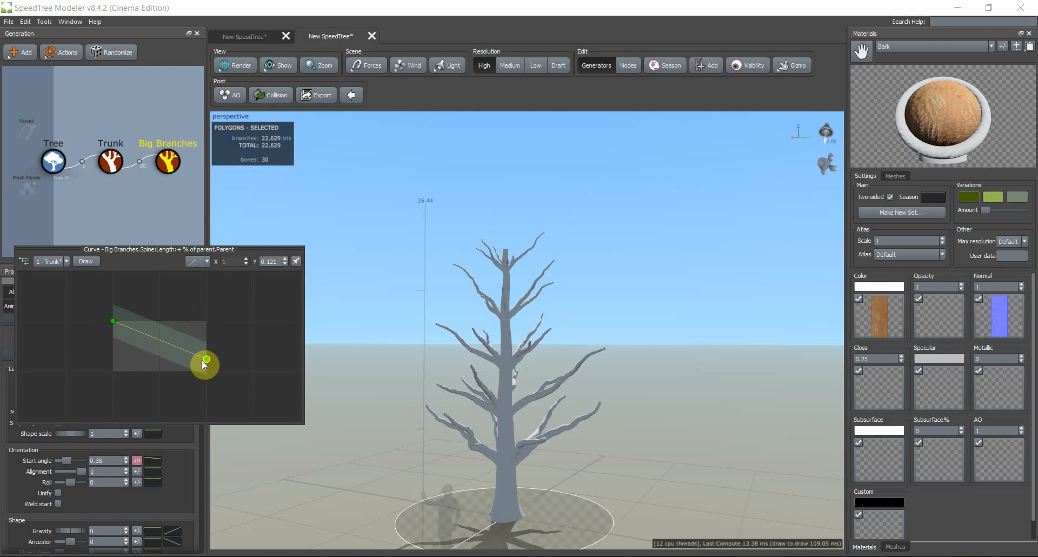
left_click_drag(205, 360, 205, 352)
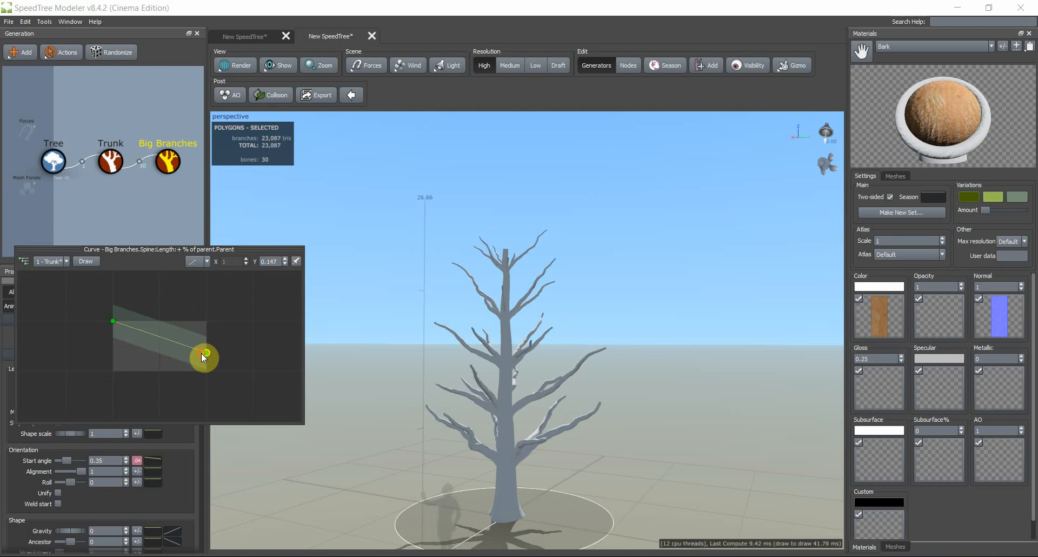
left_click_drag(205, 353, 113, 311)
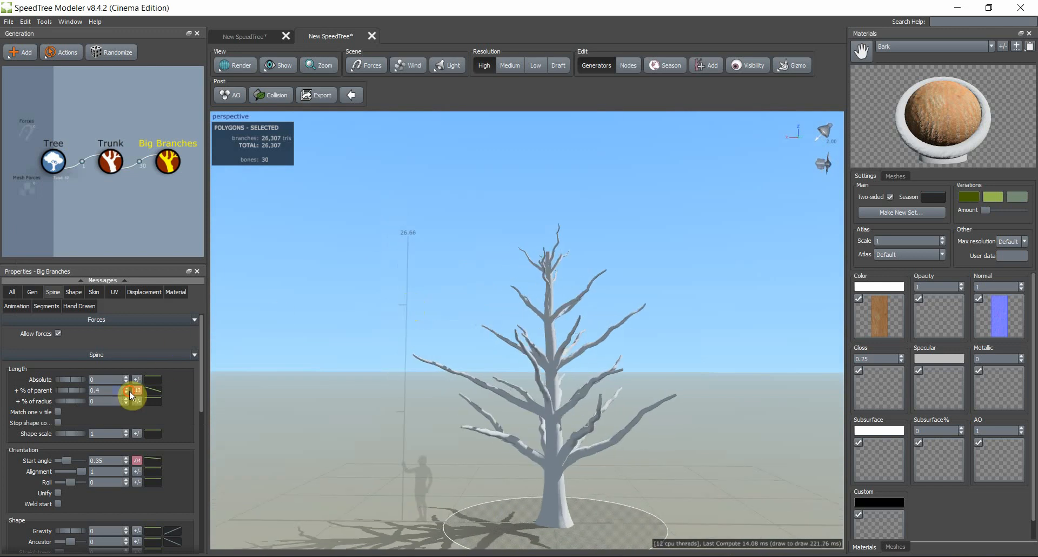
- Close the length curve editor, leaving branch length at 40% of parent
left_click(136, 391)
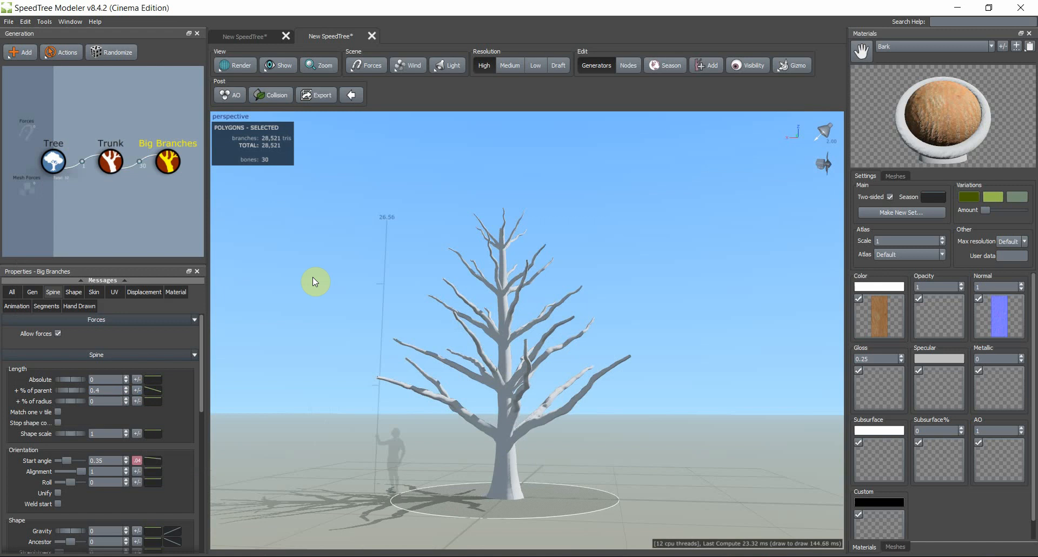
mouse_move(420, 286)
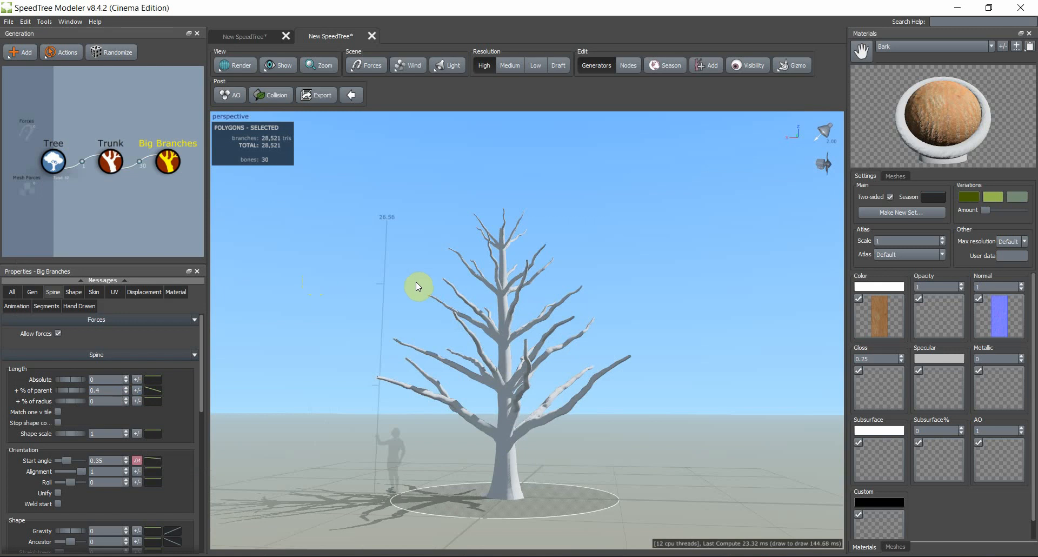
mouse_move(580, 248)
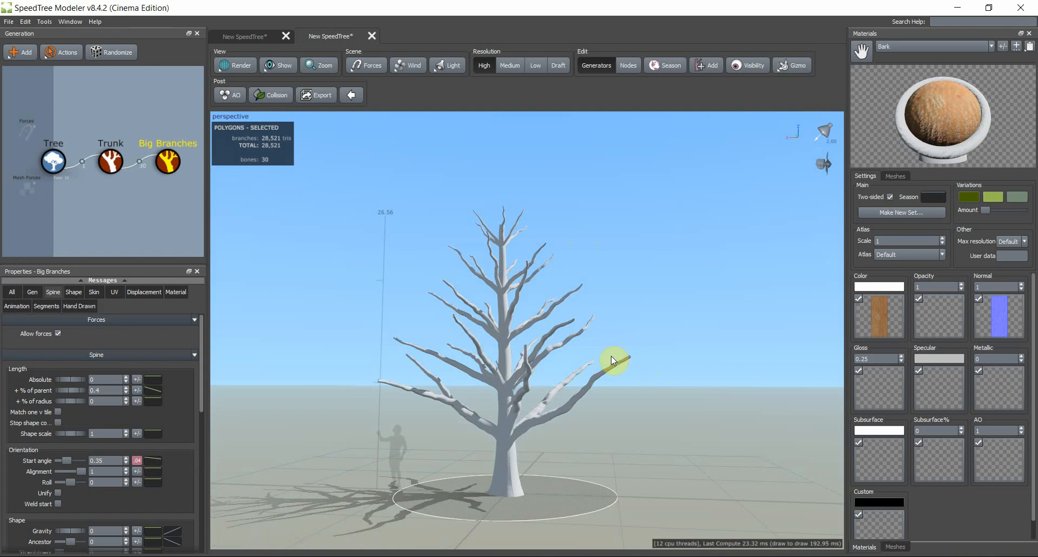
mouse_move(365, 365)
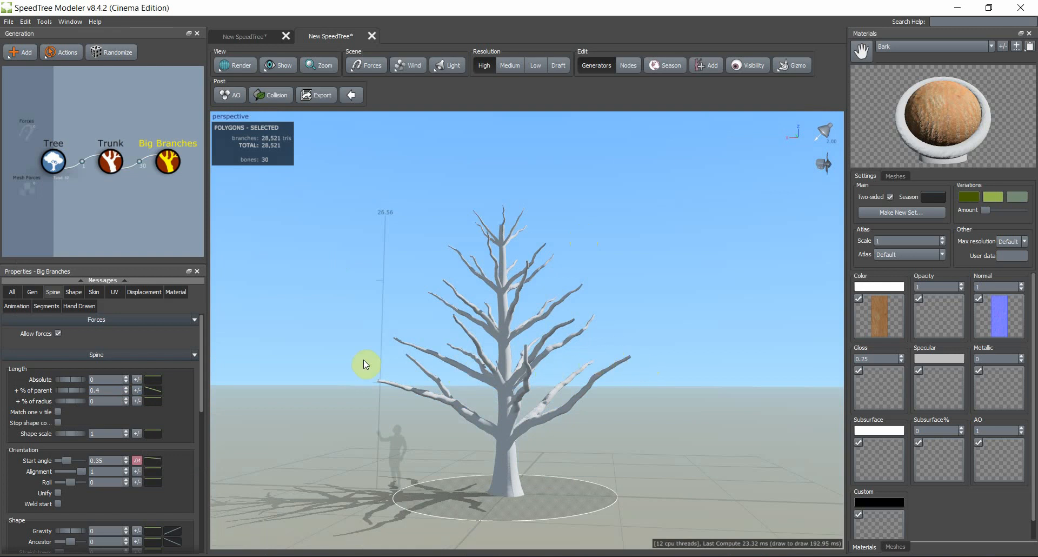
- Reduce Big Branches Skin radius to 0.362 of the parent trunk
left_click(93, 292)
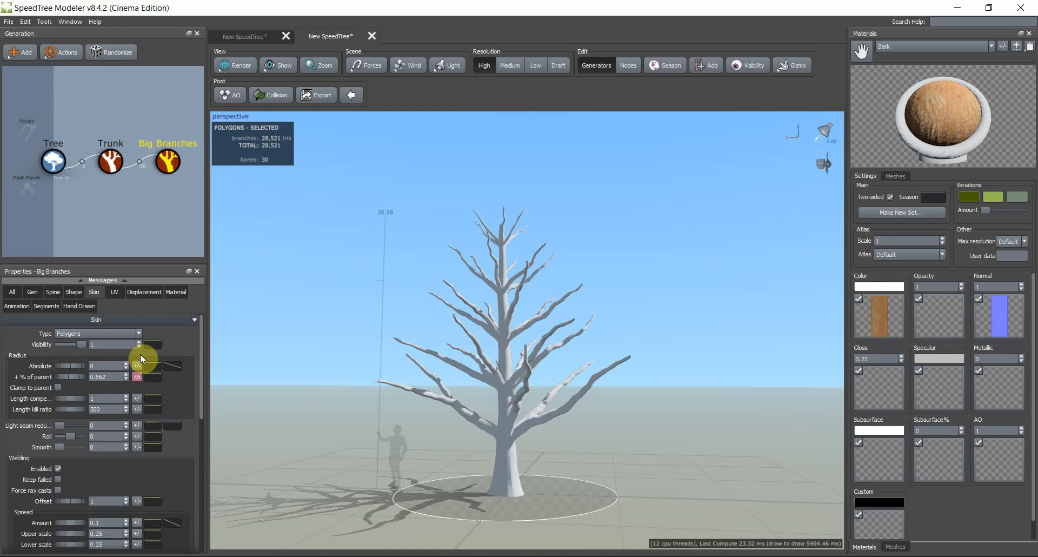
mouse_move(82, 383)
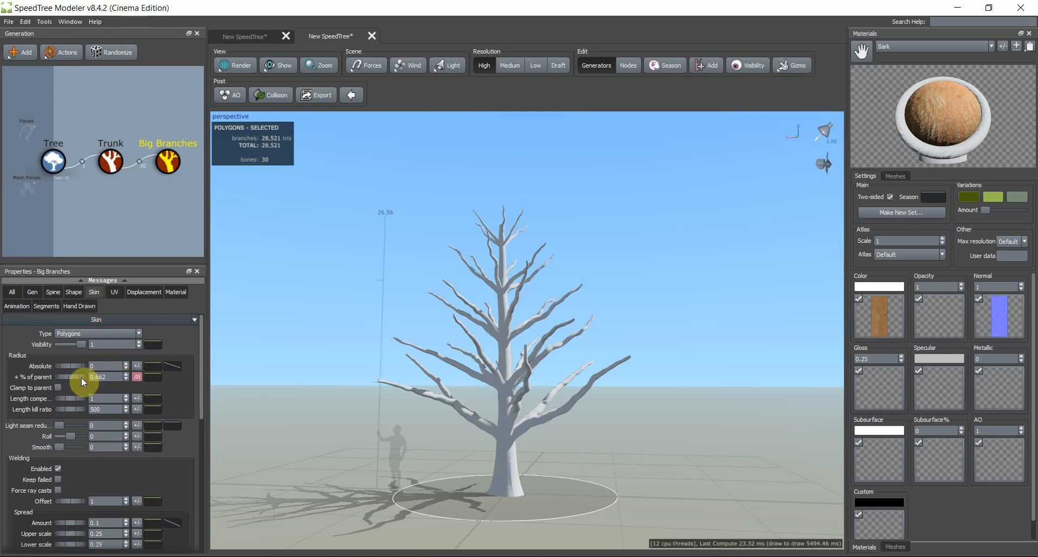
left_click_drag(86, 376, 75, 376)
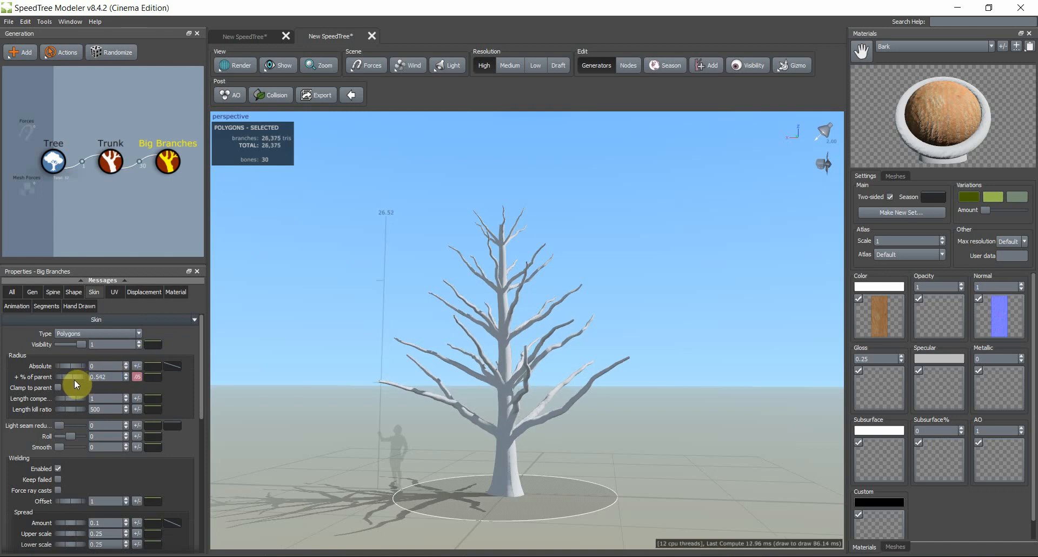
left_click_drag(75, 382, 65, 383)
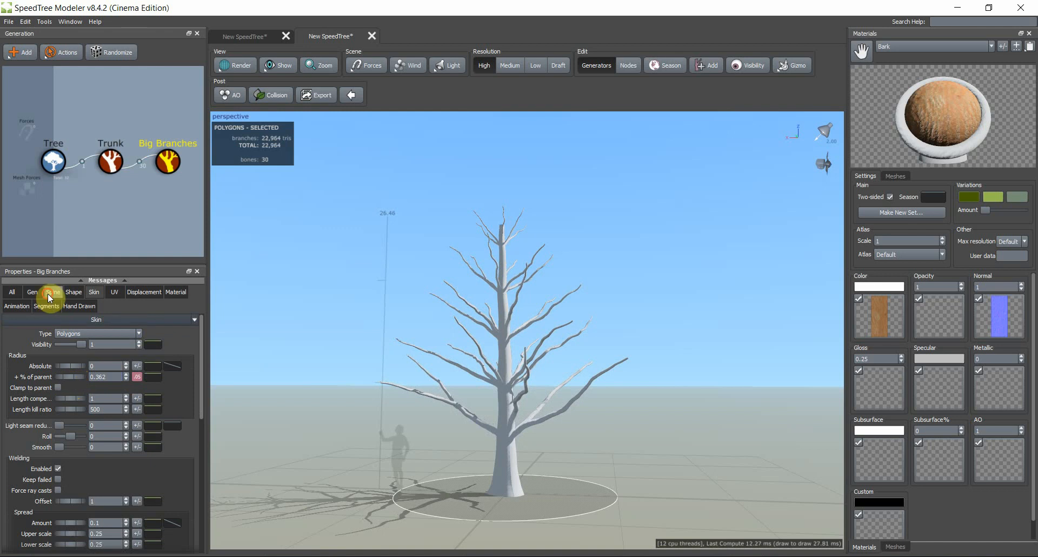
left_click(52, 291)
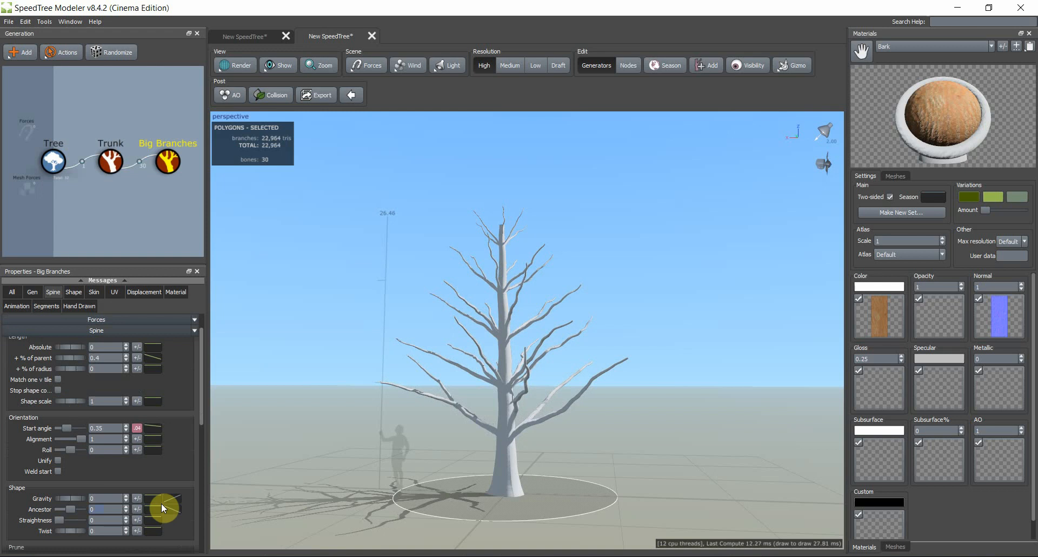
- Set Big Branches Spine gravity to 0.05 and bring up its along-trunk curve
left_click(151, 498)
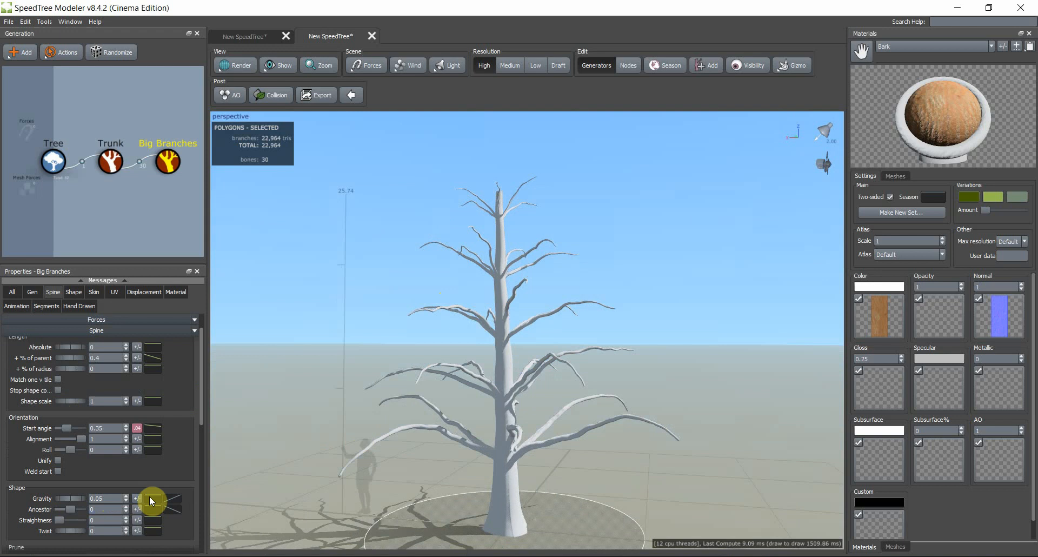
left_click(154, 499)
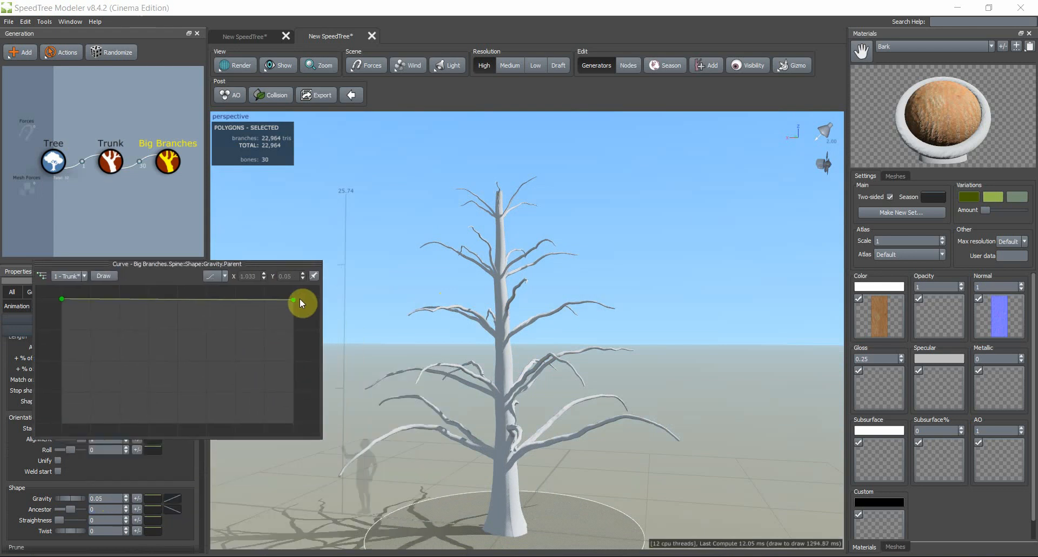
- Drag the gravity curve's right endpoint down so gravity reaches about zero at the top
left_click_drag(301, 303, 293, 343)
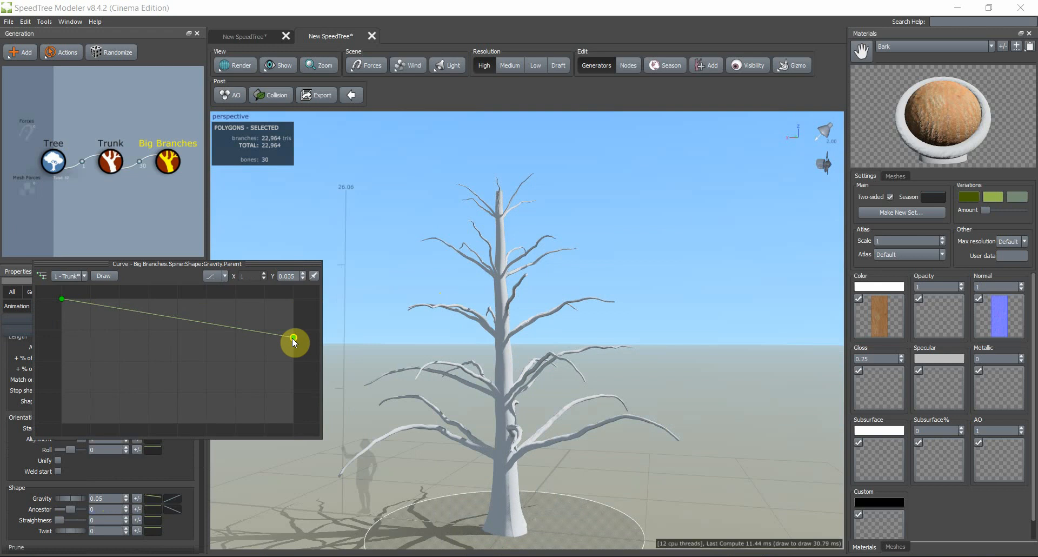
left_click_drag(293, 343, 292, 370)
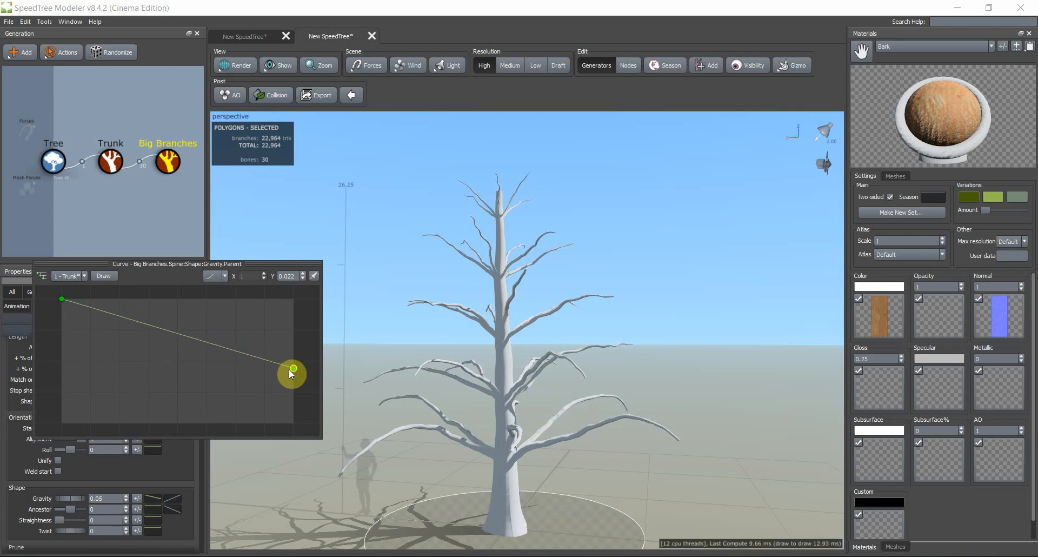
left_click_drag(291, 369, 291, 387)
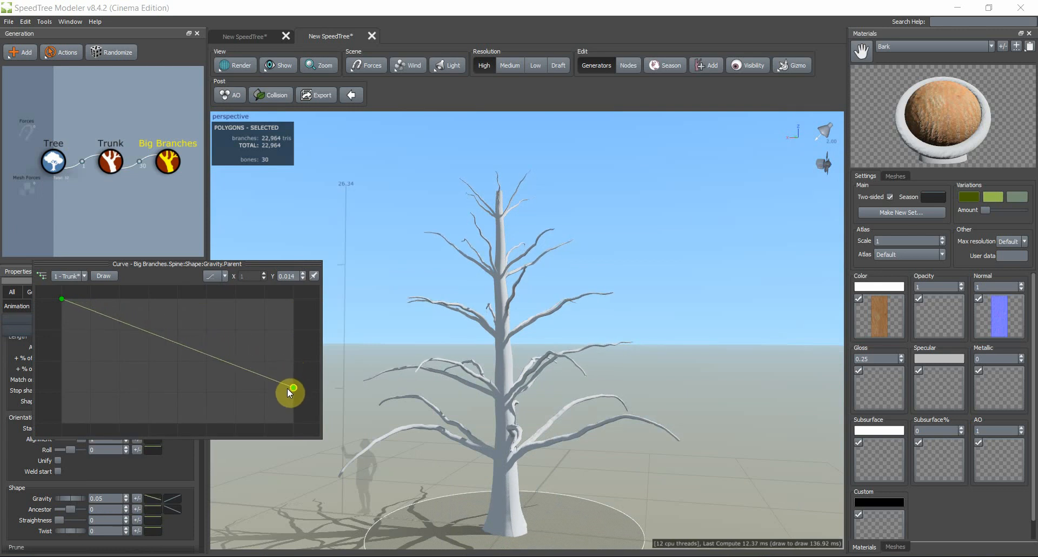
left_click_drag(291, 387, 293, 405)
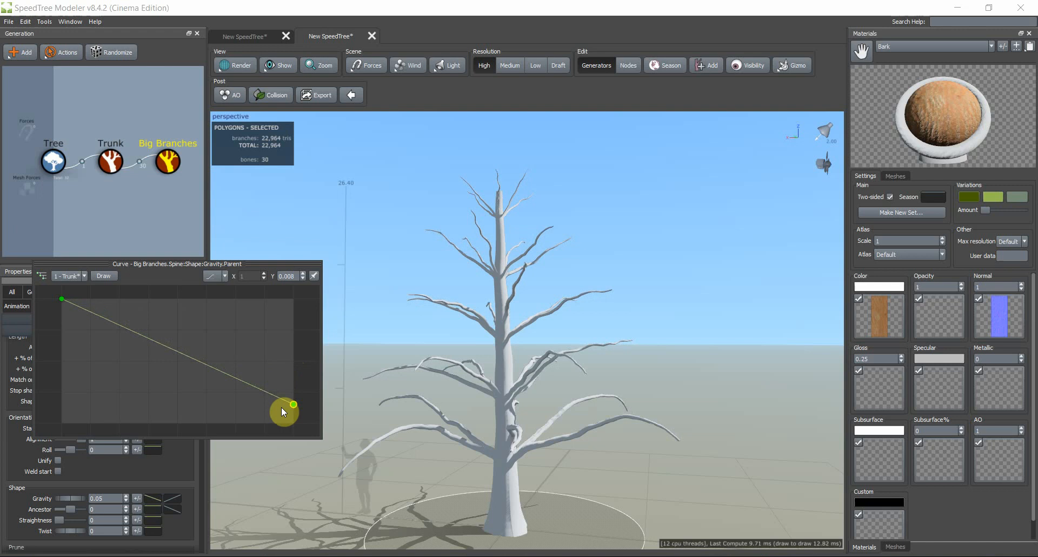
left_click_drag(293, 404, 274, 434)
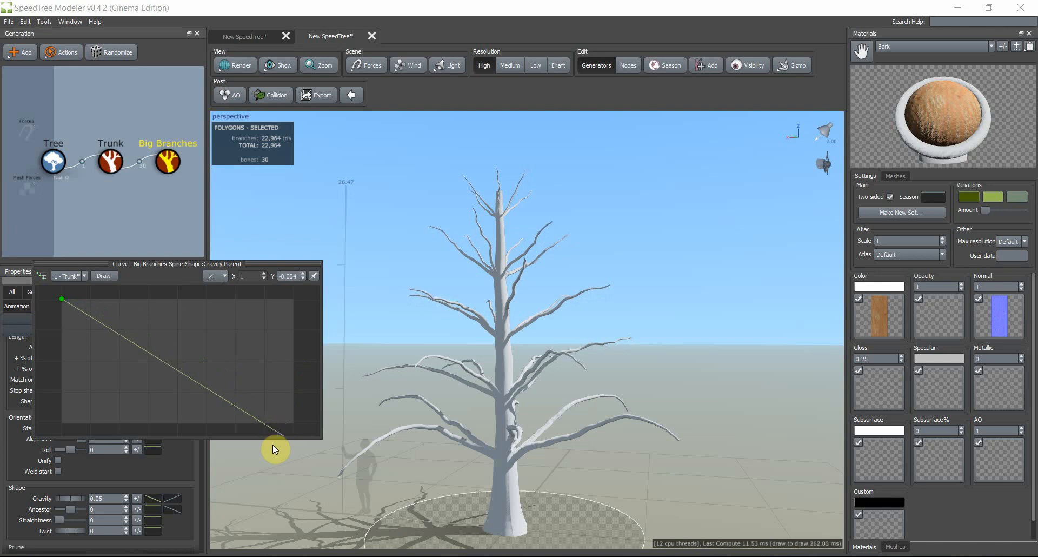